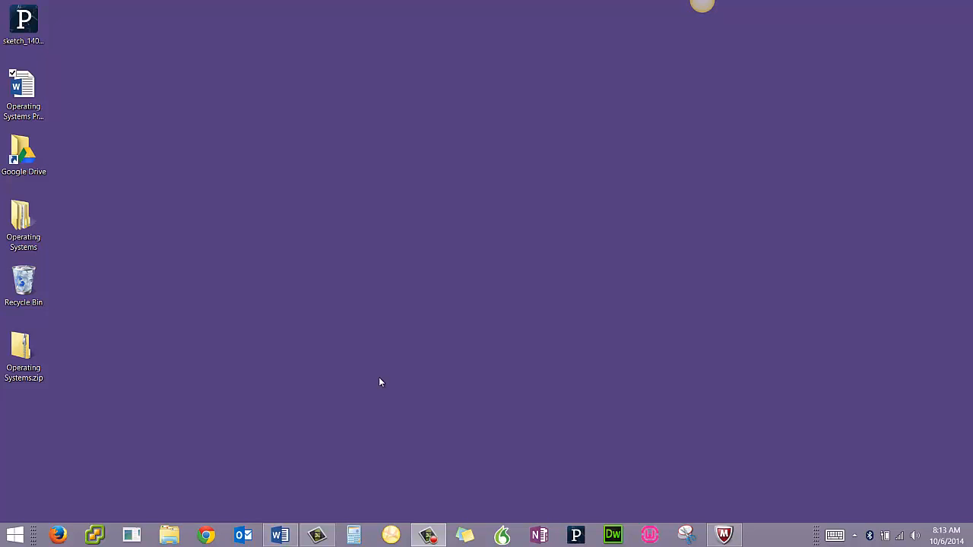
mouse_move(37, 302)
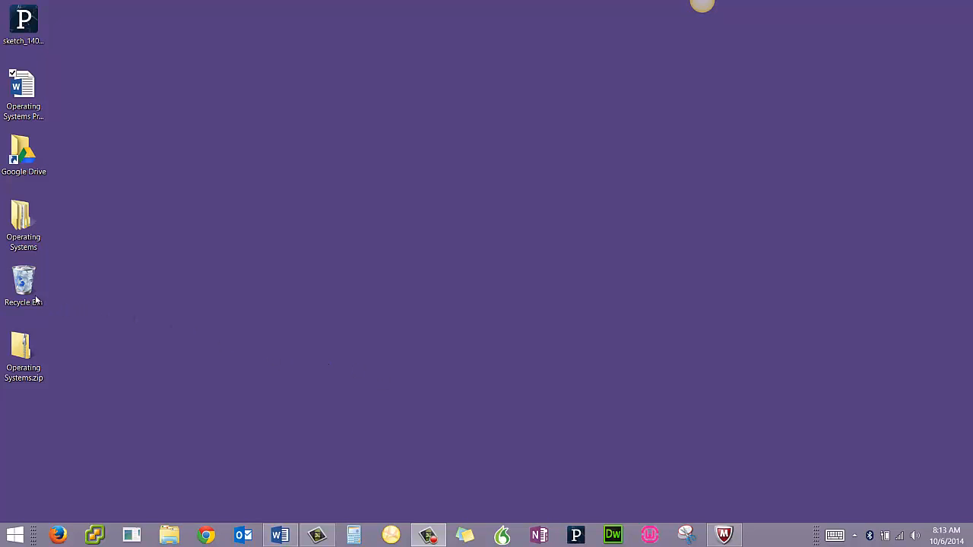
- Scroll through the Recycle Bin's 216 deleted items, close the window, then right-click its desktop icon
double_click(22, 282)
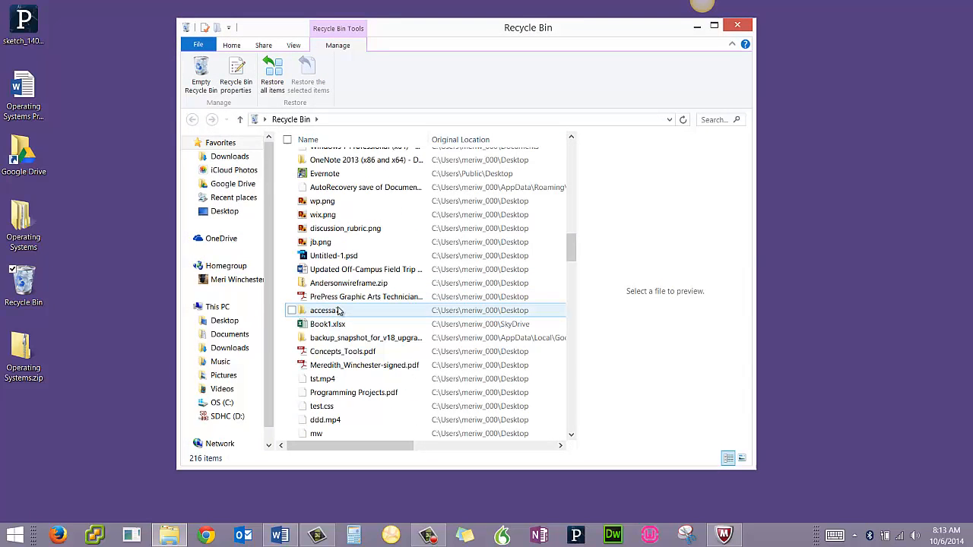
scroll(down, 3)
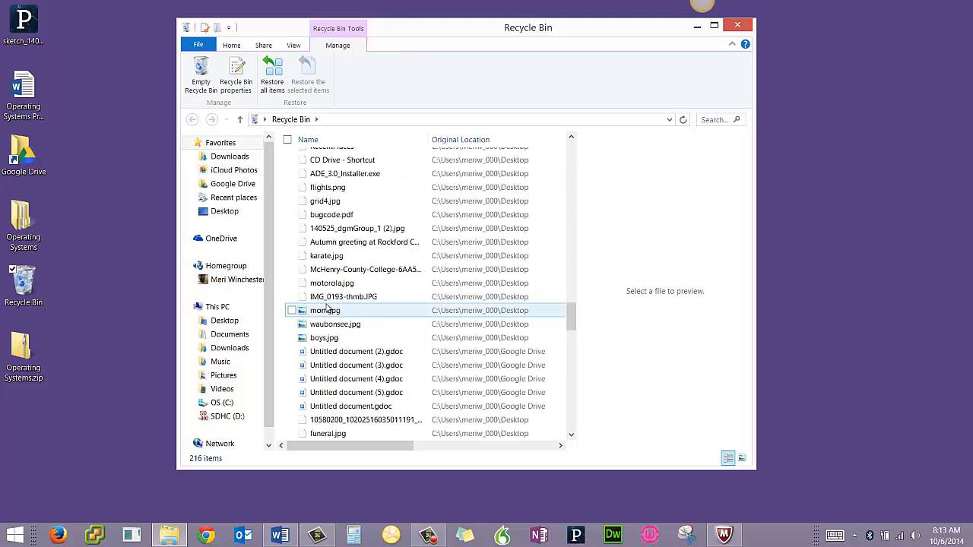
scroll(down, 3)
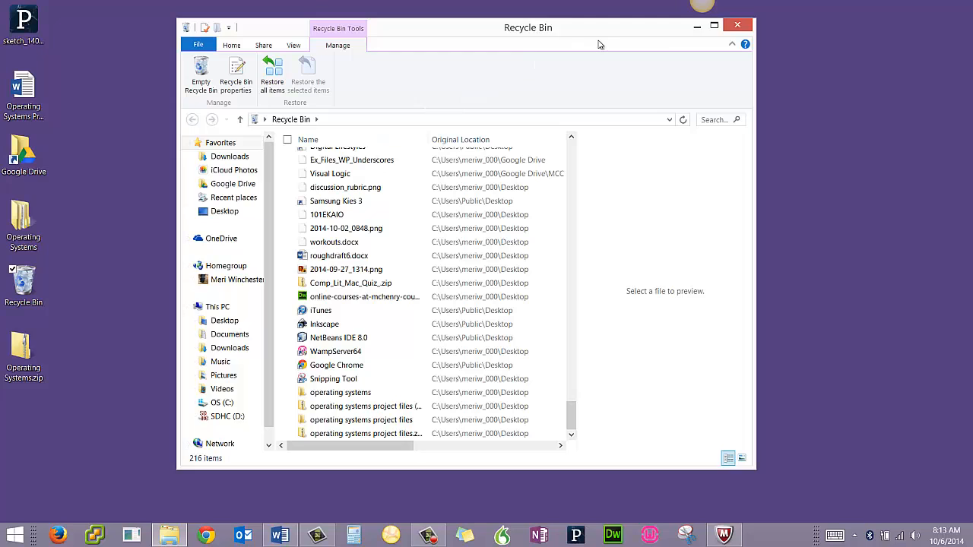
click(737, 26)
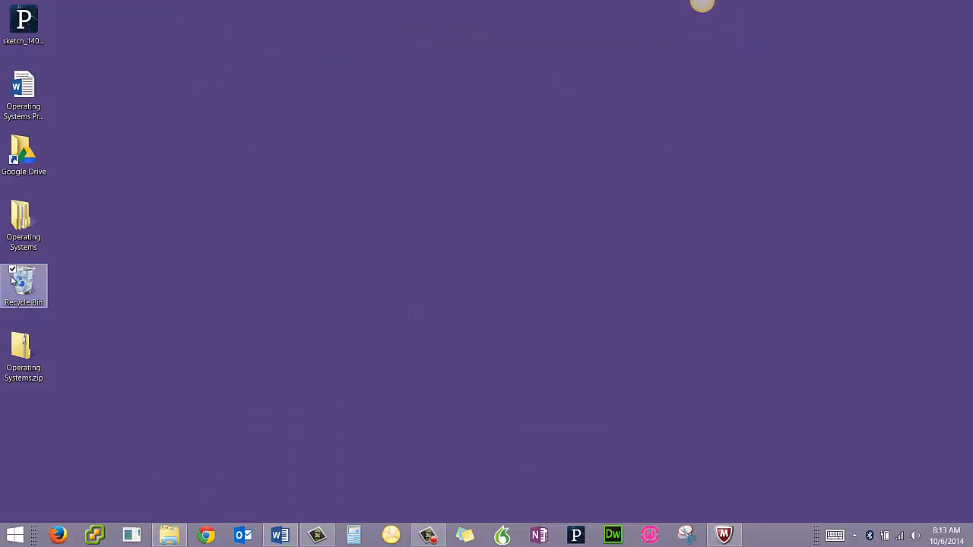
right_click(22, 282)
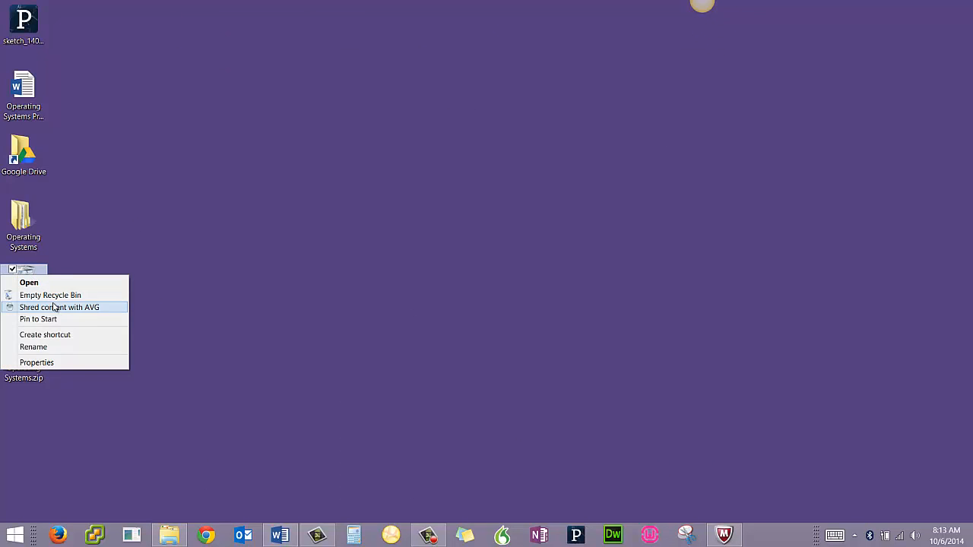
- Choose Empty Recycle Bin from the desktop icon's context menu
click(50, 295)
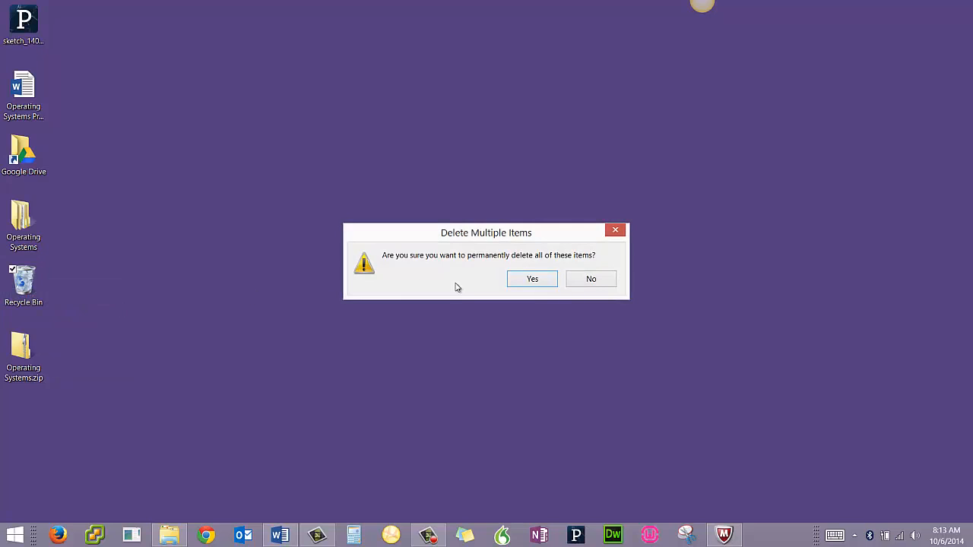
mouse_move(88, 319)
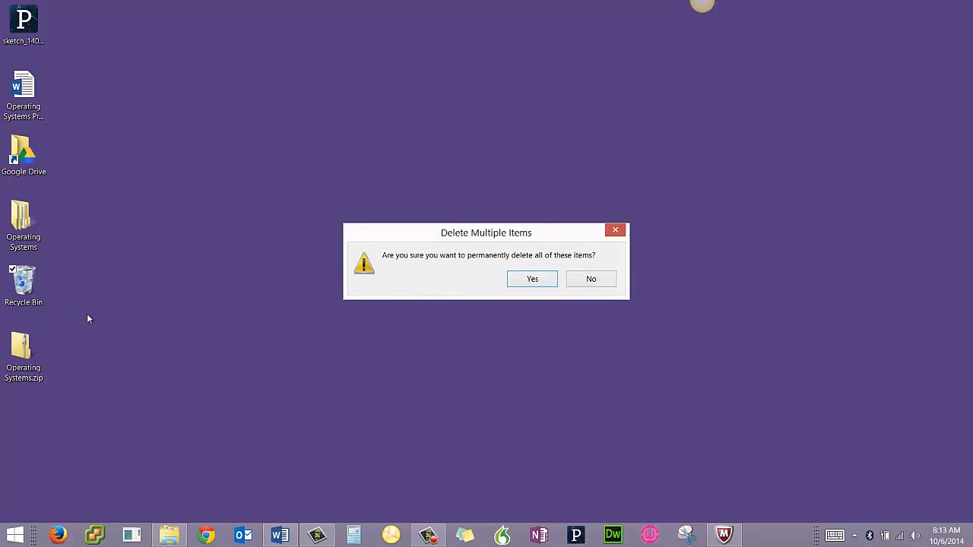
mouse_move(65, 298)
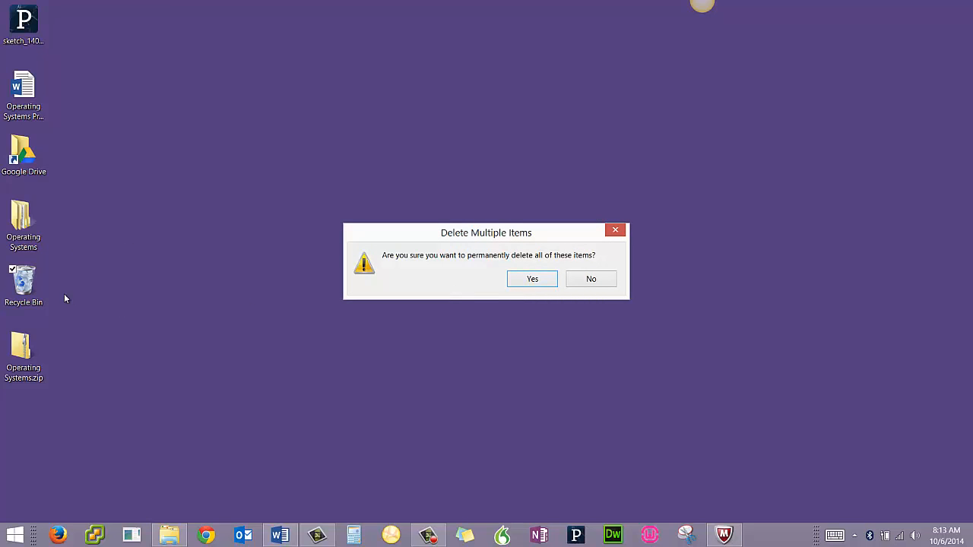
mouse_move(533, 281)
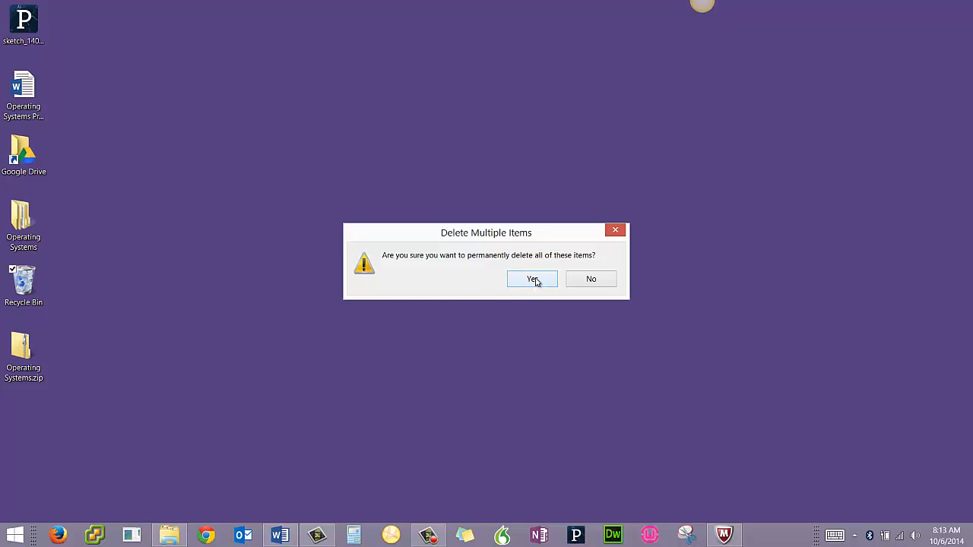
- Confirm permanent deletion of all items, then reopen the Recycle Bin showing 'This folder is empty'
click(533, 279)
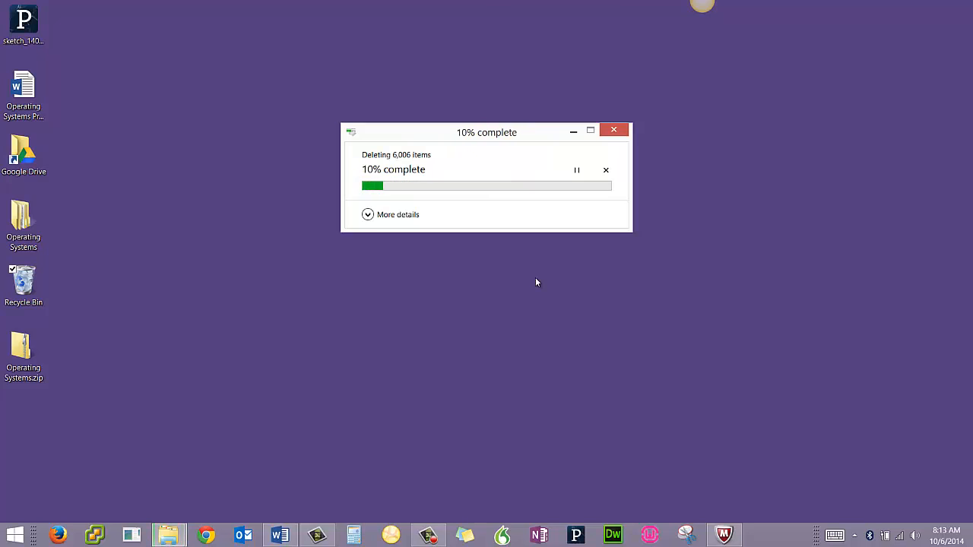
mouse_move(467, 334)
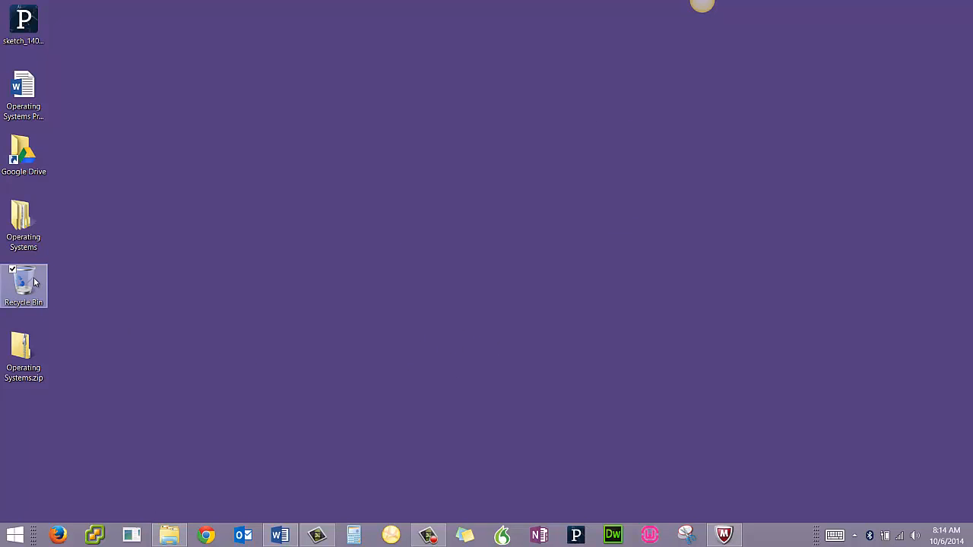
double_click(24, 278)
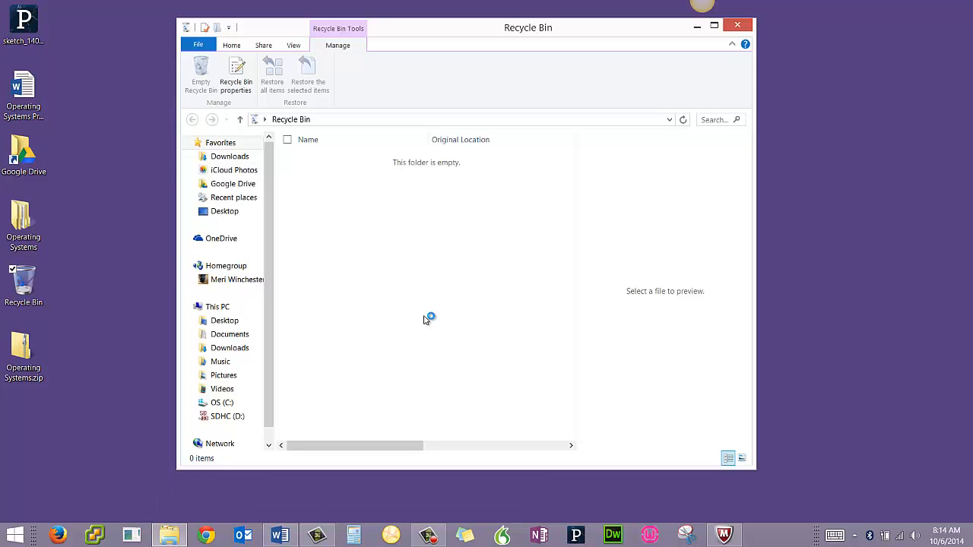